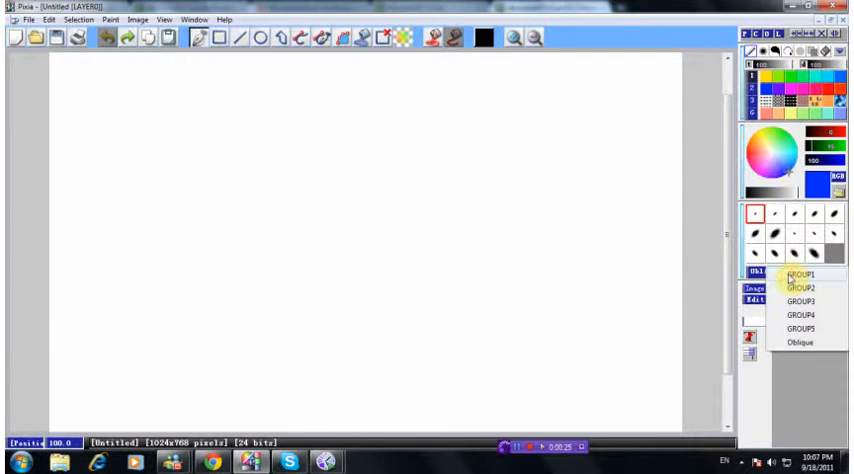
- Load a different brush group from the brush palette dropdown
{"action": "left_click", "coordinate": [792, 296]}
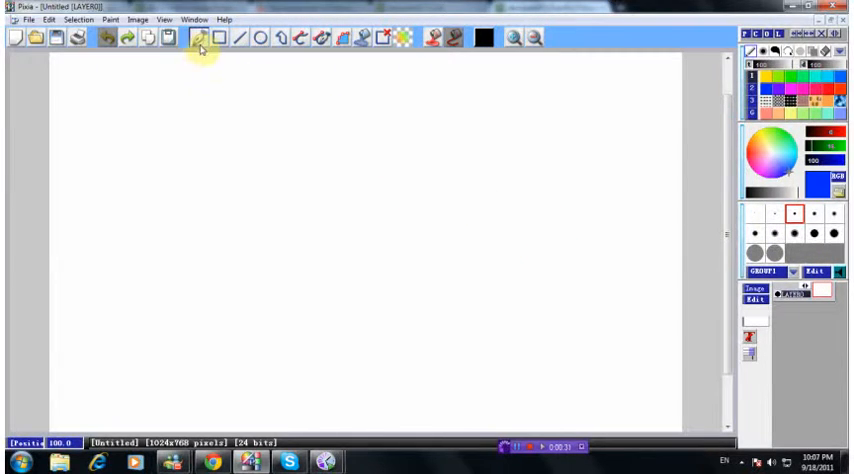
{"action": "mouse_move", "coordinate": [198, 48]}
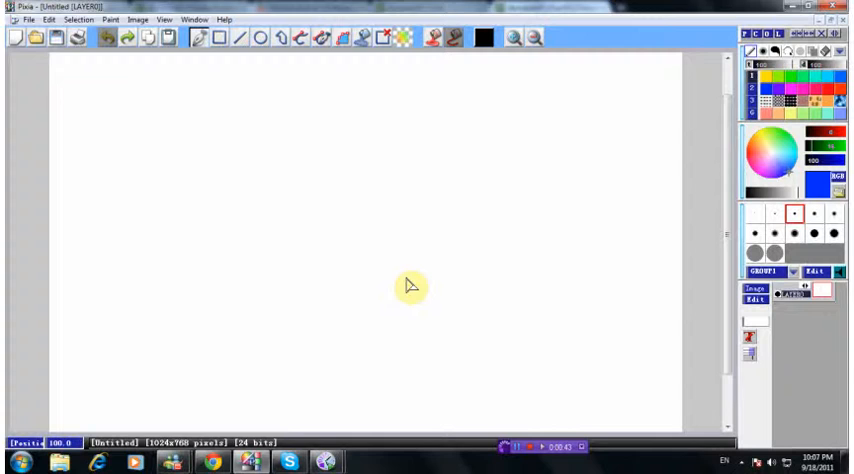
{"action": "mouse_move", "coordinate": [282, 196]}
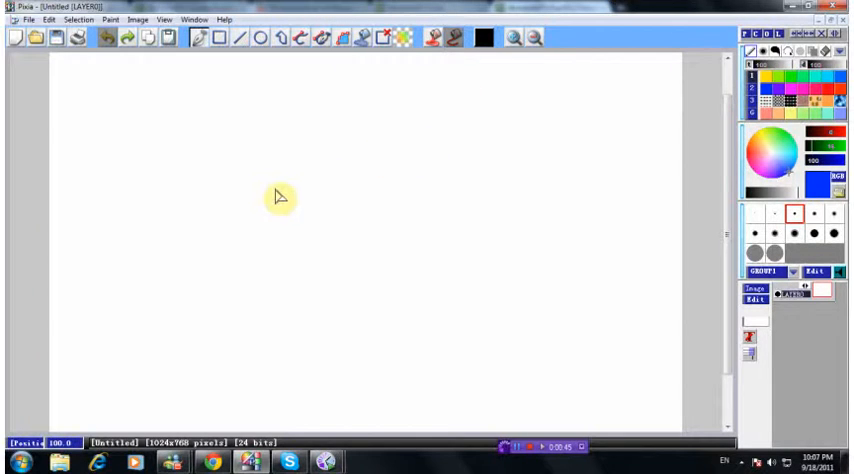
{"action": "mouse_move", "coordinate": [180, 126]}
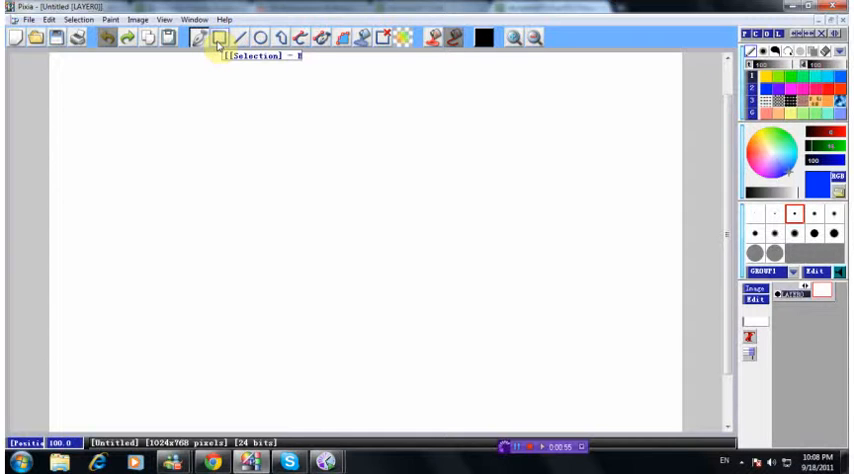
{"action": "mouse_move", "coordinate": [220, 84]}
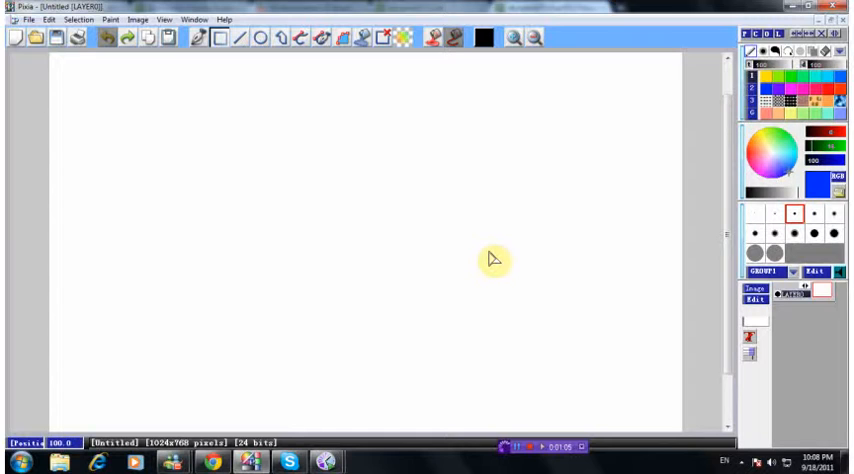
{"action": "mouse_move", "coordinate": [228, 170]}
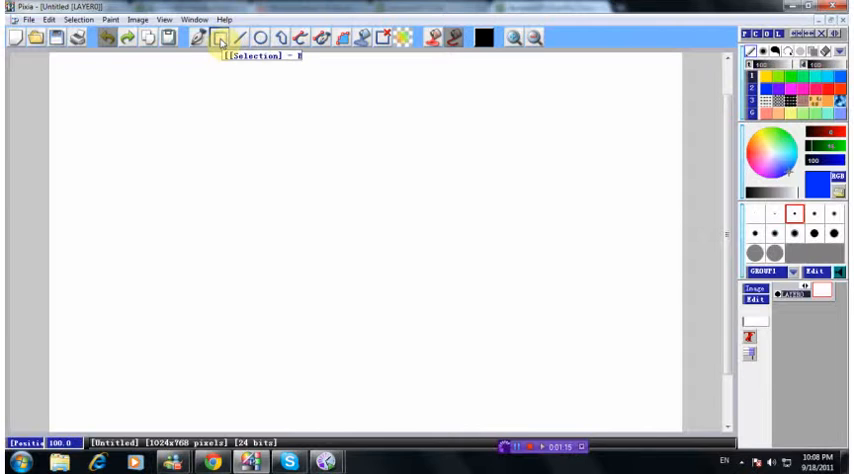
{"action": "mouse_move", "coordinate": [92, 92]}
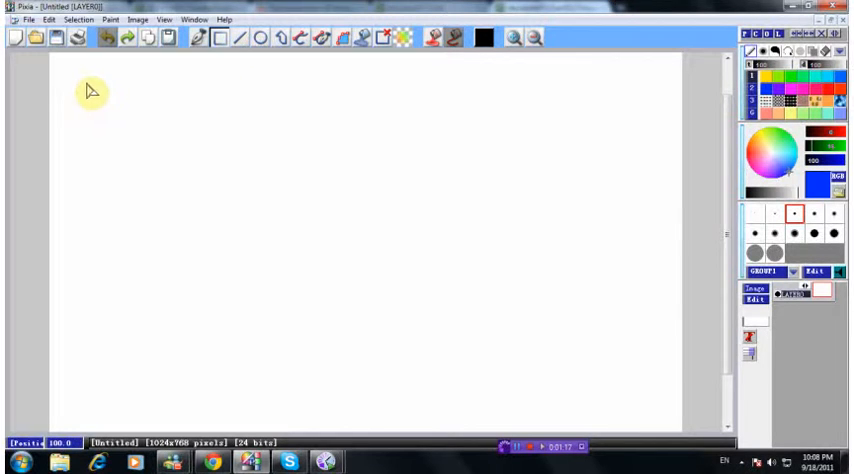
- Select an upper-left rectangle and fill it with the blue foreground colour
{"action": "left_click_drag", "start_coordinate": [88, 82], "coordinate": [338, 288]}
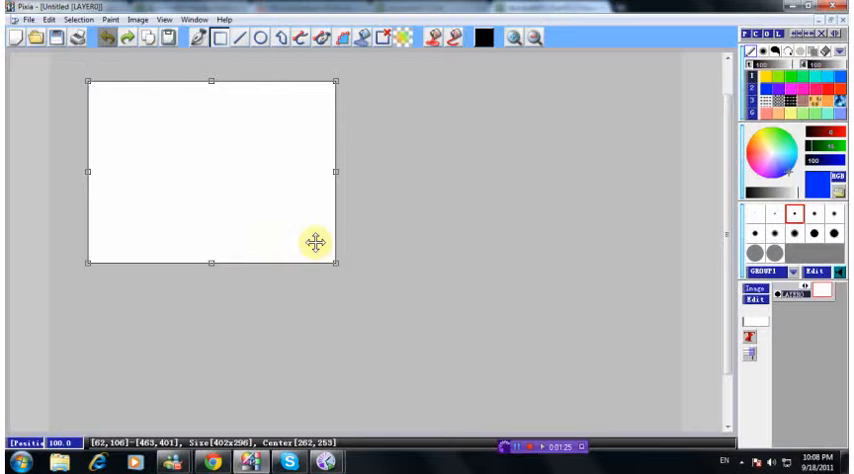
{"action": "mouse_move", "coordinate": [356, 236]}
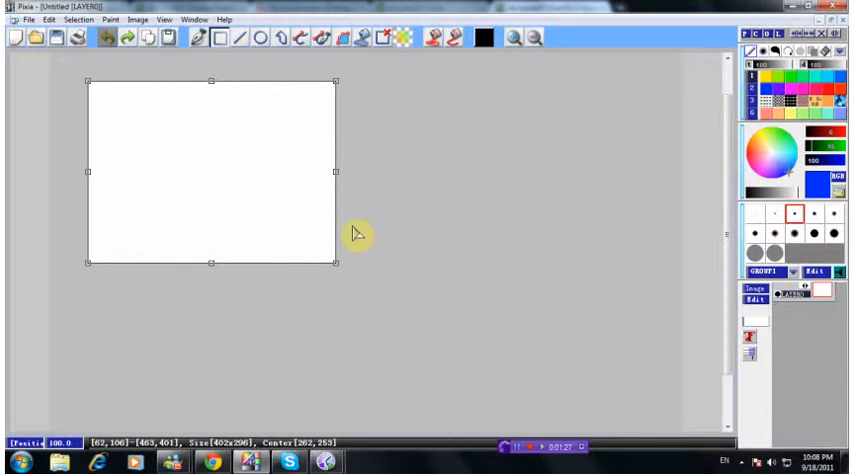
{"action": "mouse_move", "coordinate": [388, 166]}
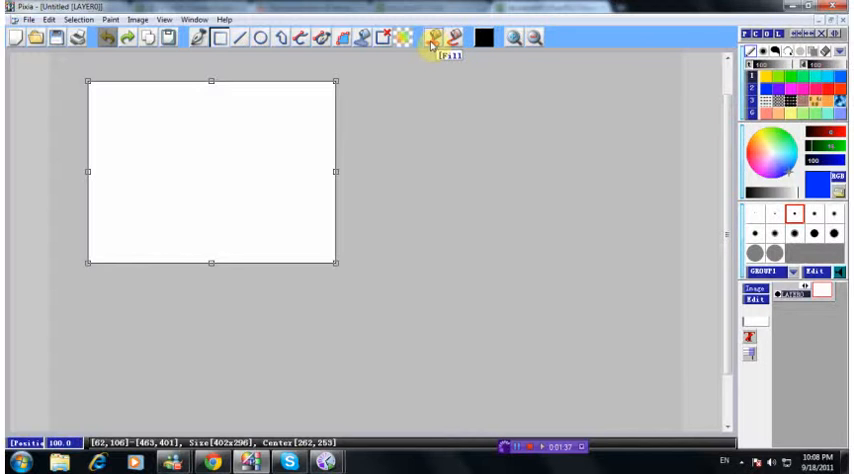
{"action": "left_click", "coordinate": [430, 48]}
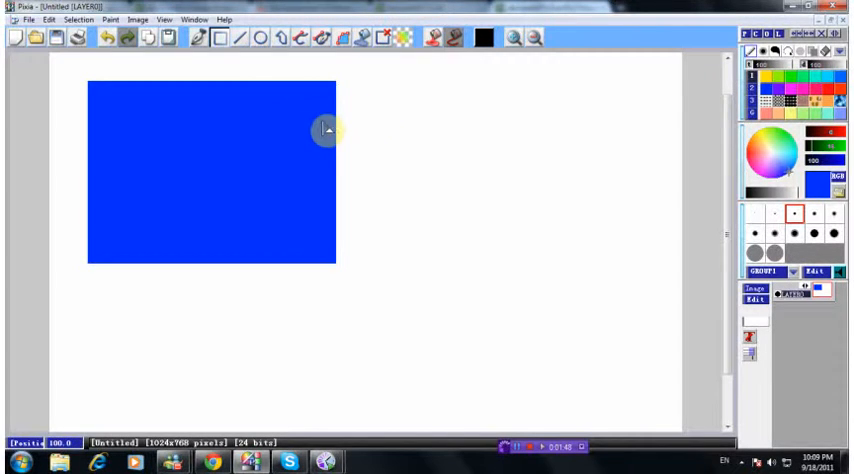
{"action": "mouse_move", "coordinate": [368, 88]}
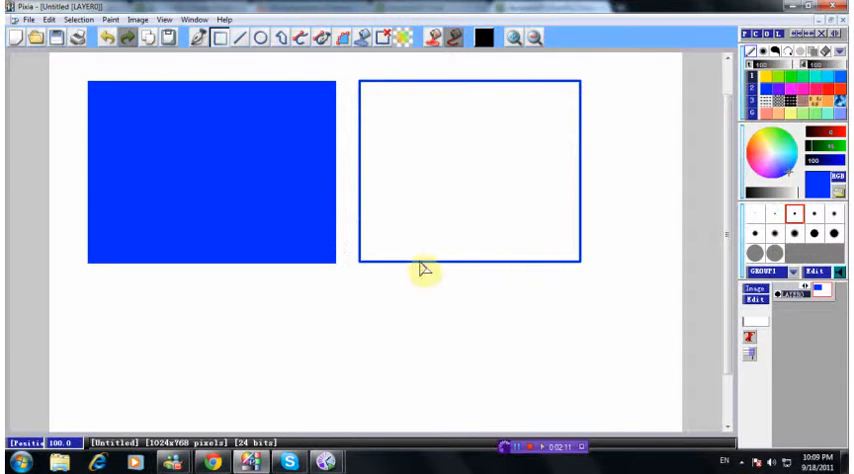
{"action": "mouse_move", "coordinate": [410, 300]}
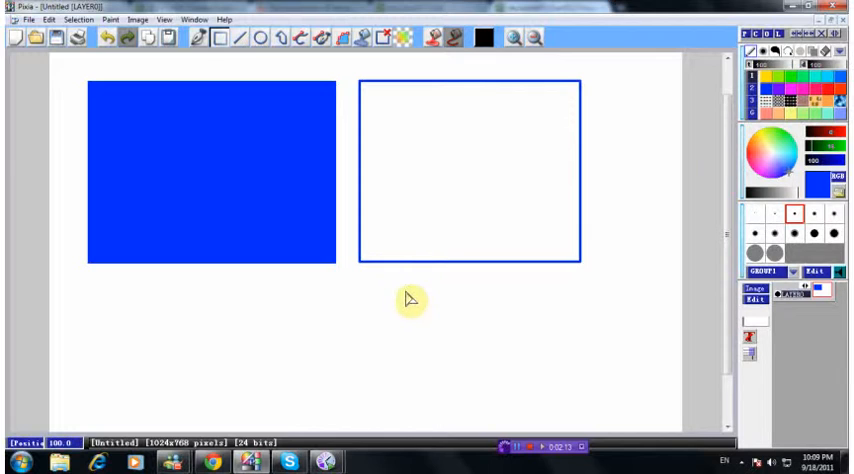
{"action": "mouse_move", "coordinate": [248, 72]}
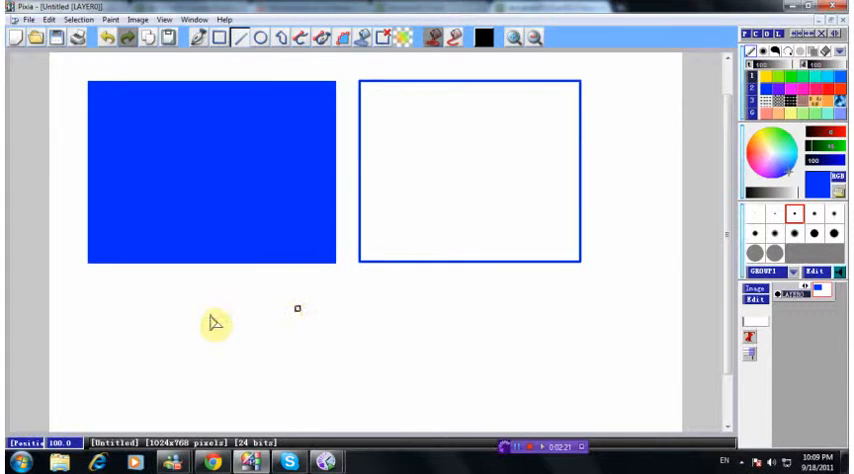
- Draw a horizontal blue line just below the filled rectangle
{"action": "left_click_drag", "start_coordinate": [298, 308], "coordinate": [82, 304]}
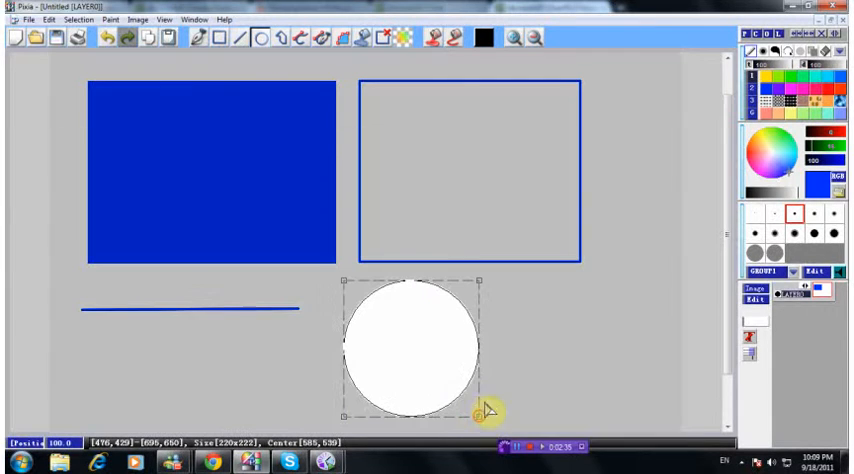
{"action": "mouse_move", "coordinate": [432, 48]}
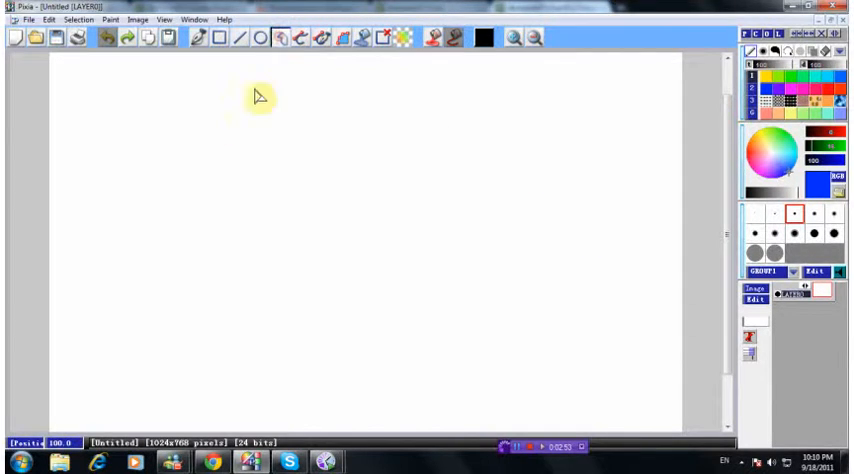
{"action": "mouse_move", "coordinate": [160, 218]}
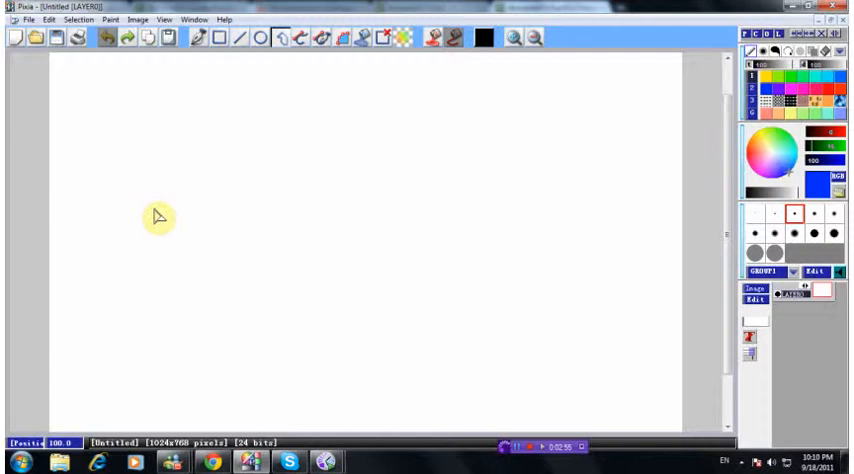
{"action": "mouse_move", "coordinate": [190, 244]}
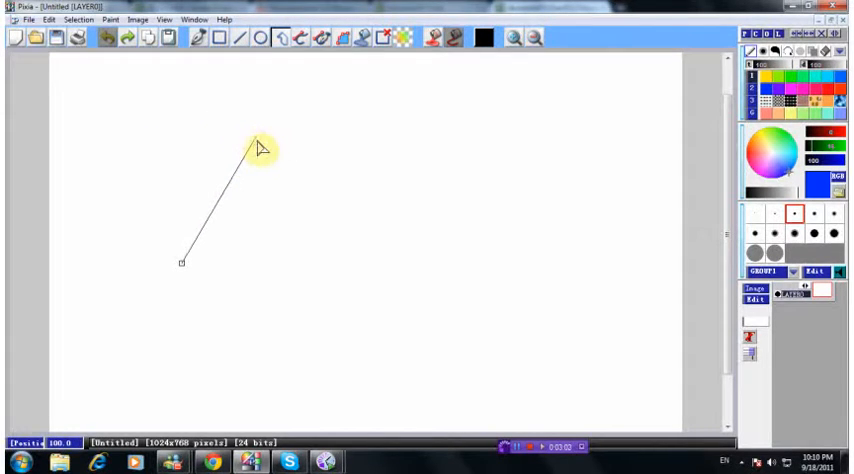
- Place a vertex of the irregular polygon selection on the cleared canvas
{"action": "left_click", "coordinate": [356, 246]}
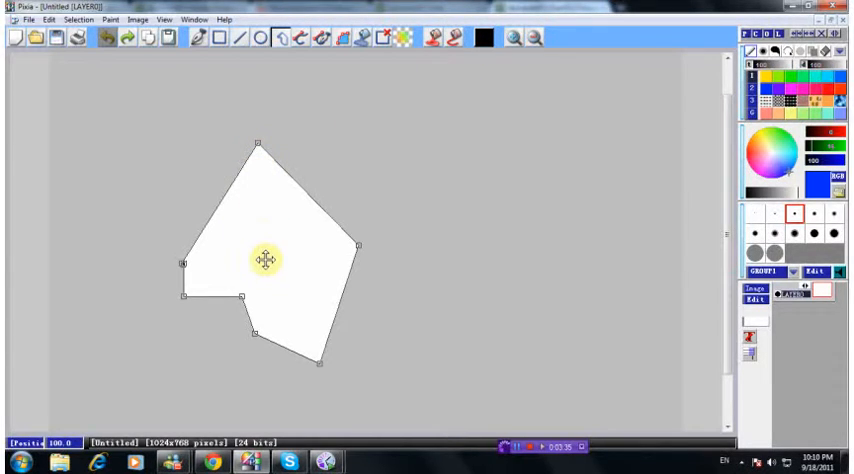
- Move the polygon selection up and right, then trace its outline in blue
{"action": "left_click_drag", "start_coordinate": [266, 260], "coordinate": [268, 150]}
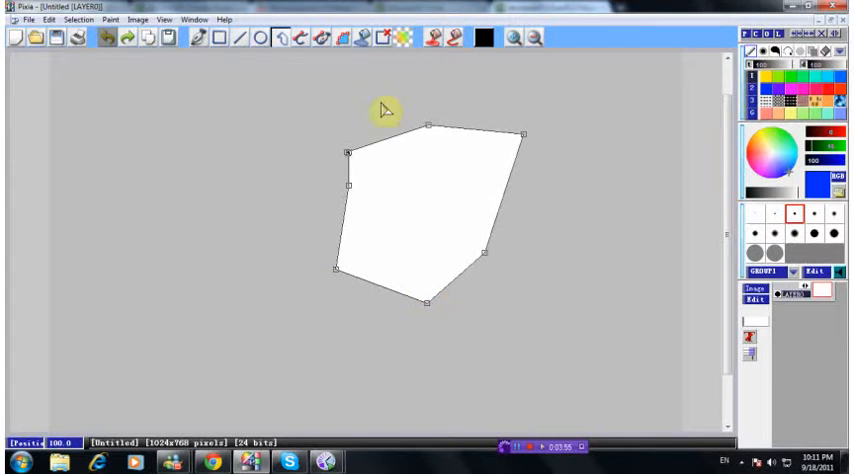
{"action": "mouse_move", "coordinate": [484, 72]}
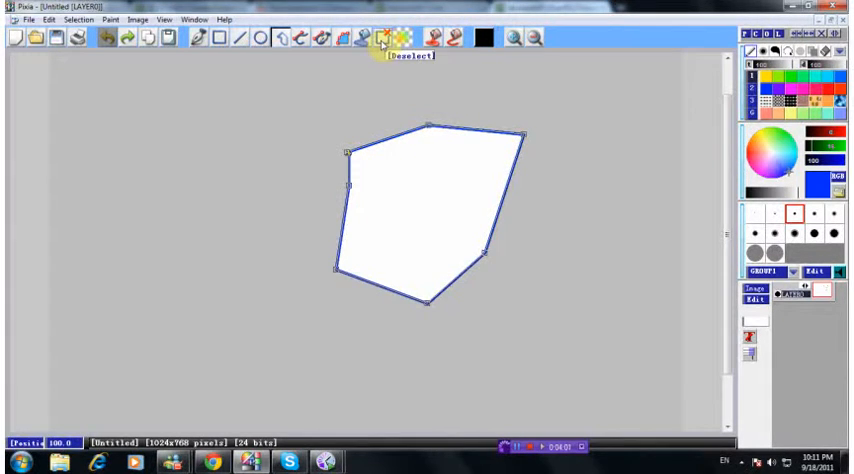
{"action": "left_click", "coordinate": [382, 44]}
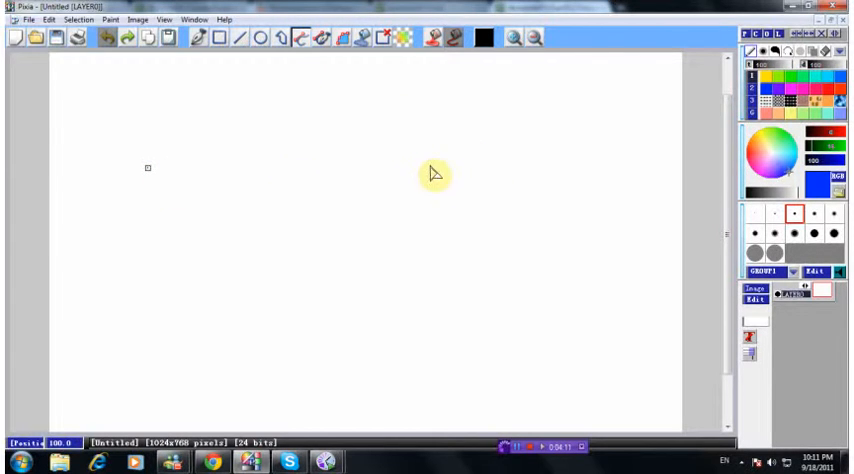
- Lay a horizontal baseline and set the control point arching the blue wing-like curve
{"action": "left_click_drag", "start_coordinate": [148, 168], "coordinate": [436, 170]}
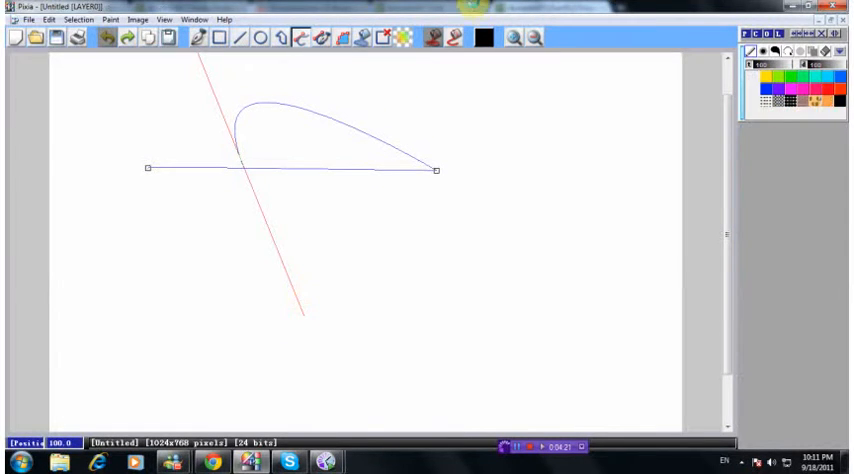
{"action": "left_click", "coordinate": [384, 38]}
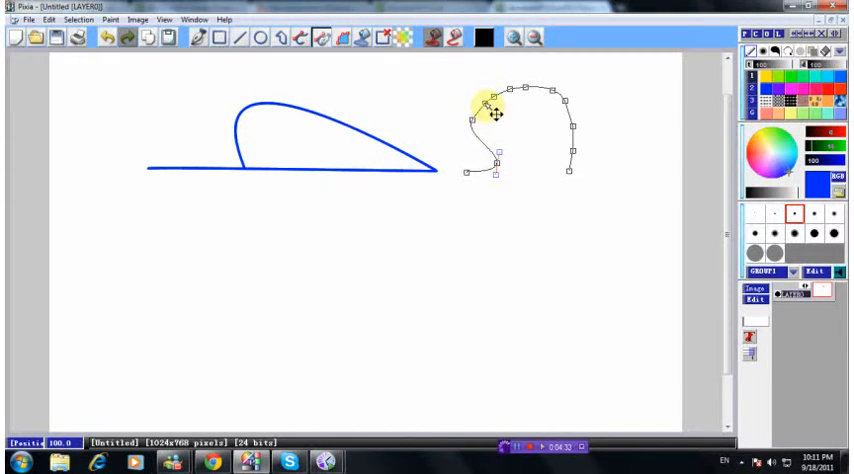
- Shape the second curve path by repositioning its points into two peaks
{"action": "left_click_drag", "start_coordinate": [492, 102], "coordinate": [446, 72]}
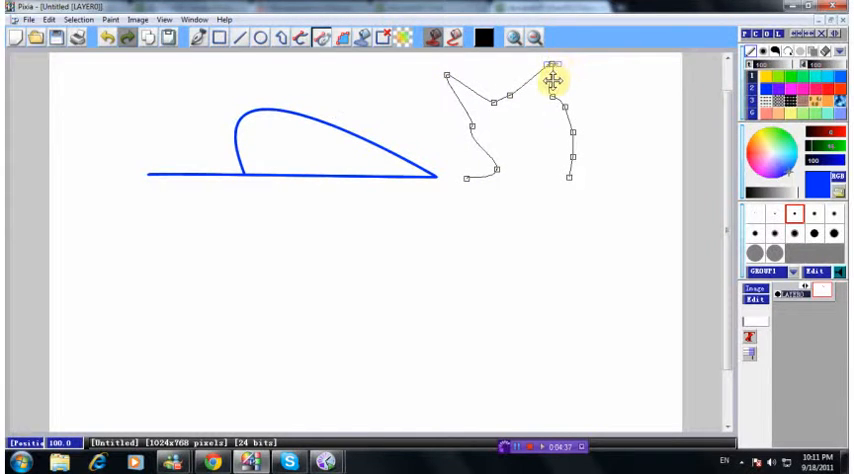
{"action": "left_click_drag", "start_coordinate": [552, 80], "coordinate": [568, 112]}
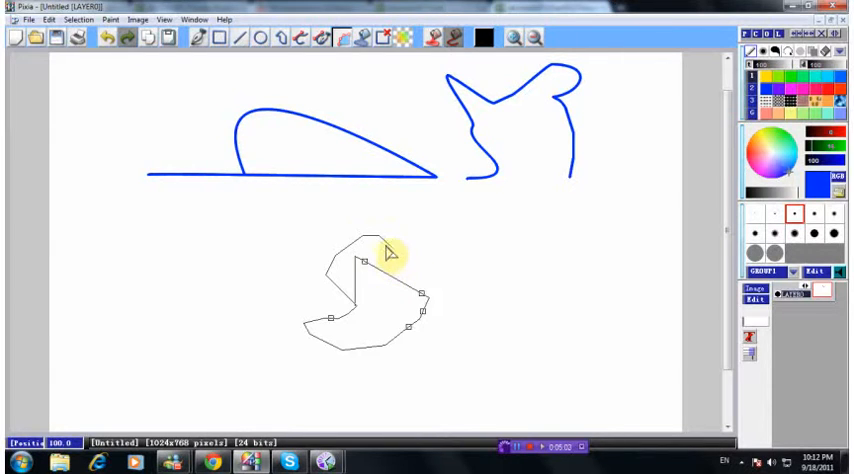
{"action": "mouse_move", "coordinate": [404, 240]}
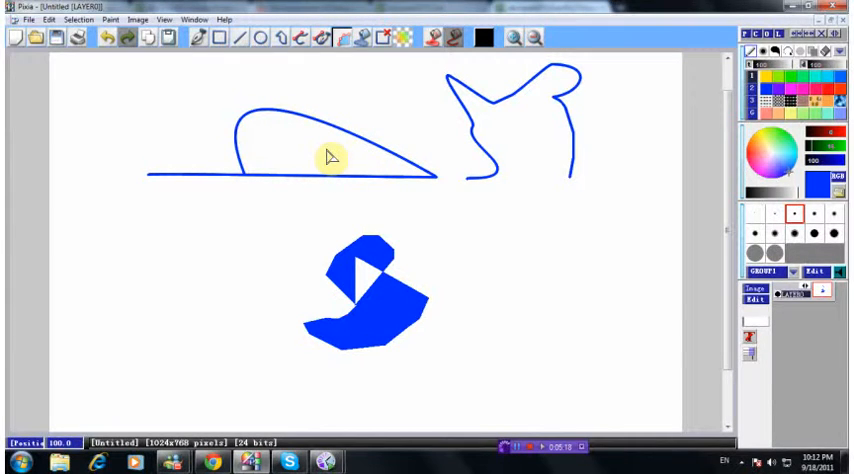
{"action": "mouse_move", "coordinate": [398, 112]}
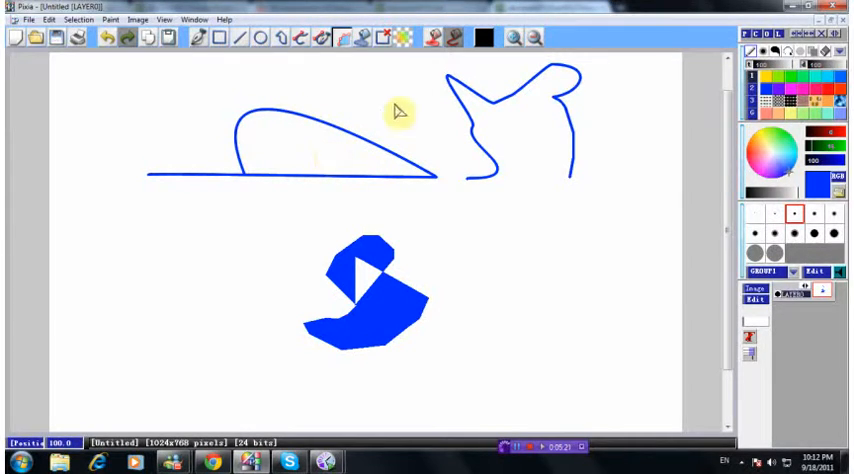
{"action": "mouse_move", "coordinate": [444, 72]}
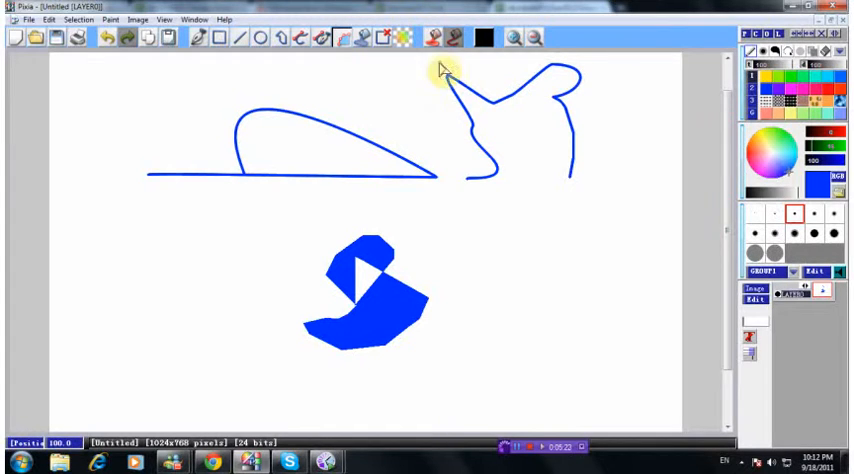
{"action": "mouse_move", "coordinate": [436, 128]}
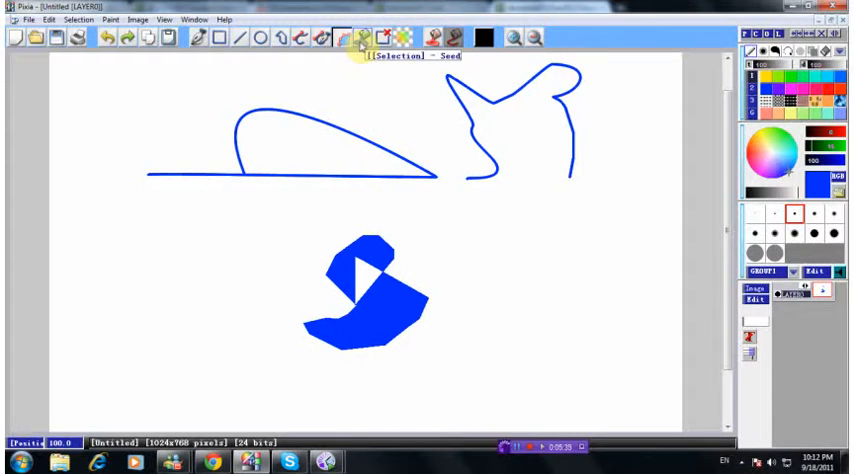
- Switch to the Seed selection tool for enclosed areas
{"action": "left_click", "coordinate": [364, 38]}
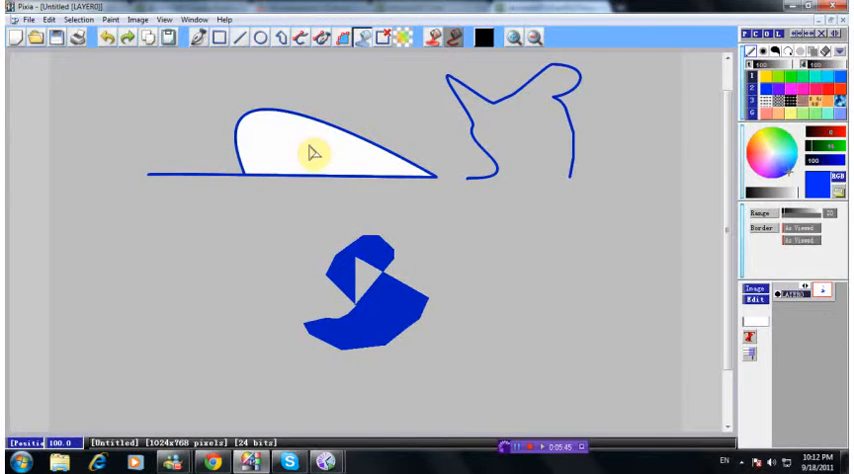
{"action": "mouse_move", "coordinate": [310, 136]}
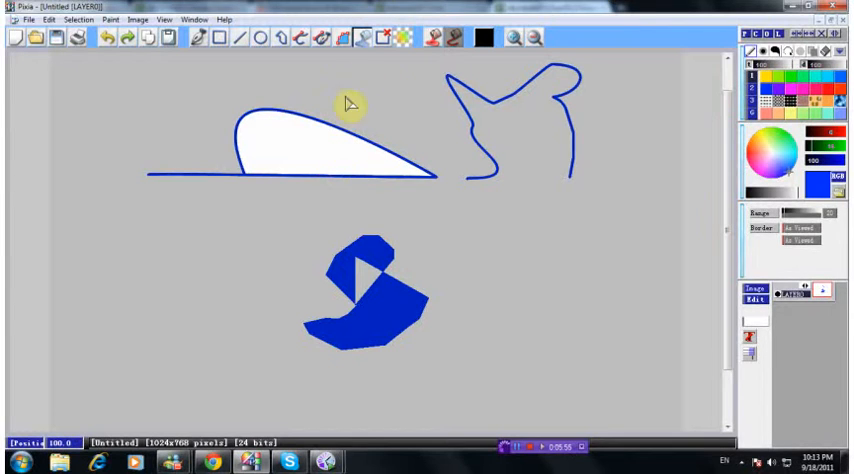
{"action": "mouse_move", "coordinate": [408, 116]}
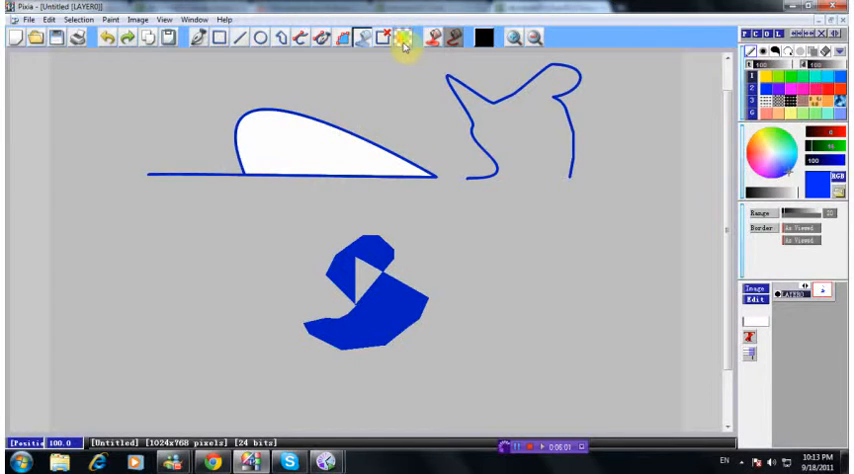
{"action": "mouse_move", "coordinate": [396, 44]}
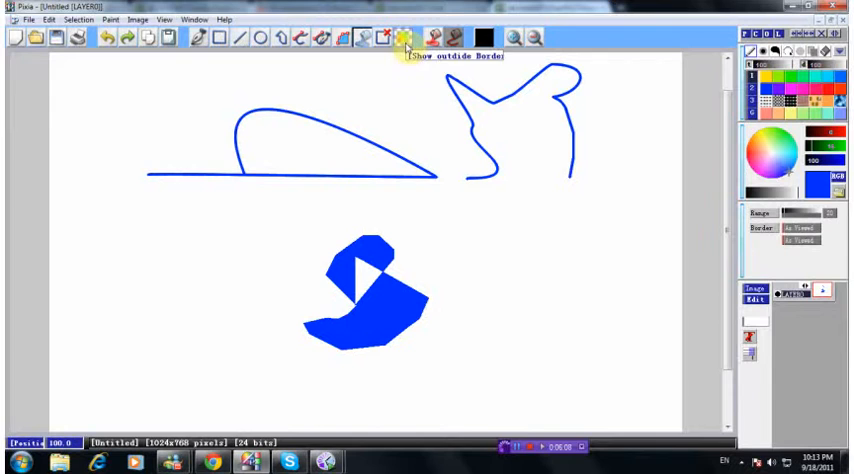
- Toggle Show outside Border for the seed-selected curved shape interior
{"action": "left_click", "coordinate": [404, 38]}
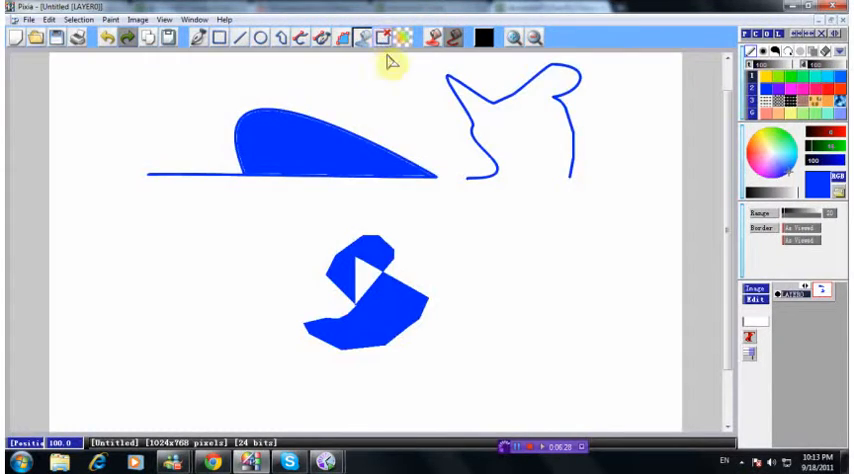
{"action": "mouse_move", "coordinate": [408, 90]}
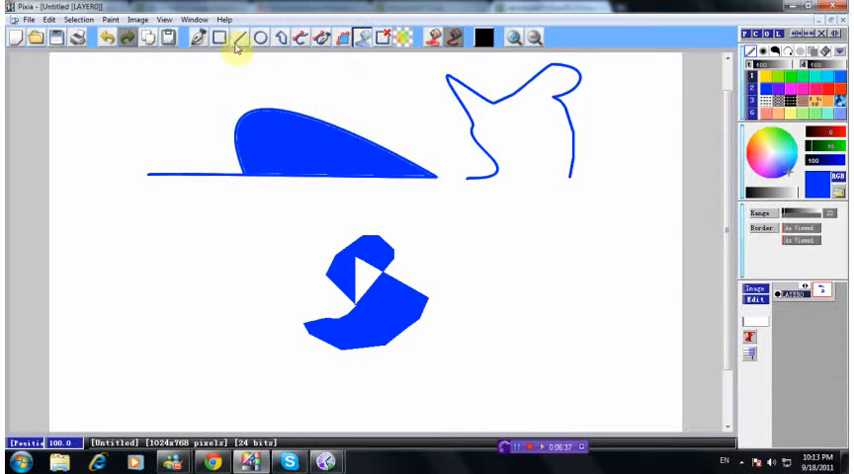
{"action": "mouse_move", "coordinate": [198, 38]}
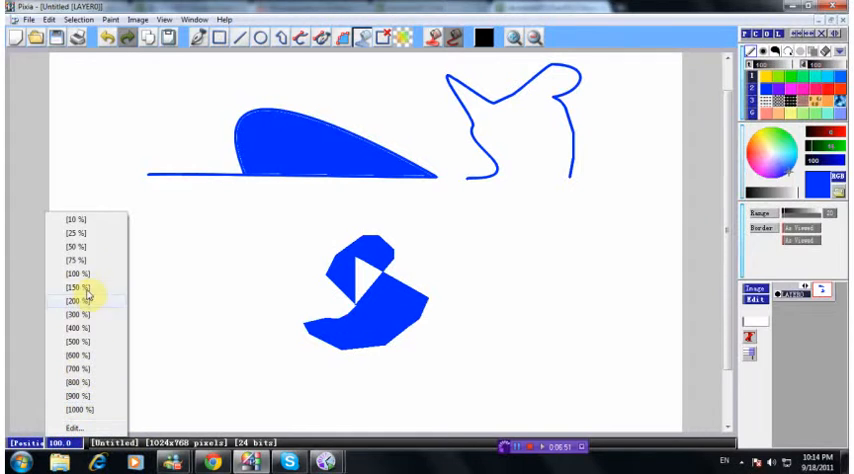
{"action": "left_click", "coordinate": [72, 302]}
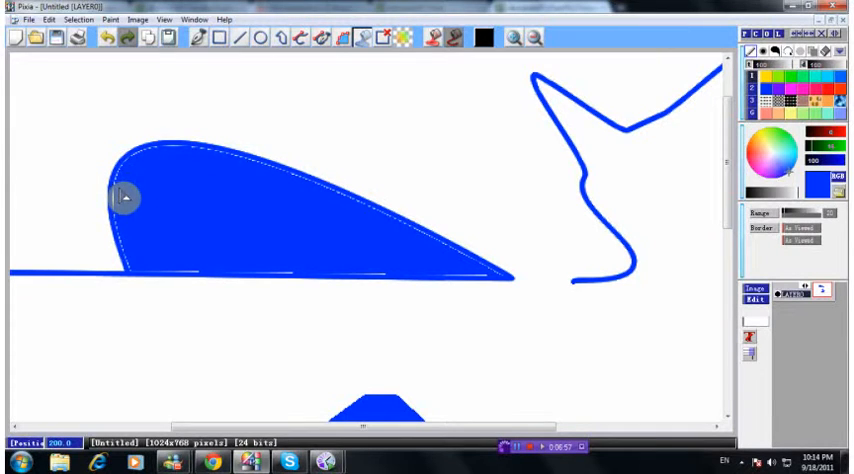
{"action": "left_click", "coordinate": [204, 44]}
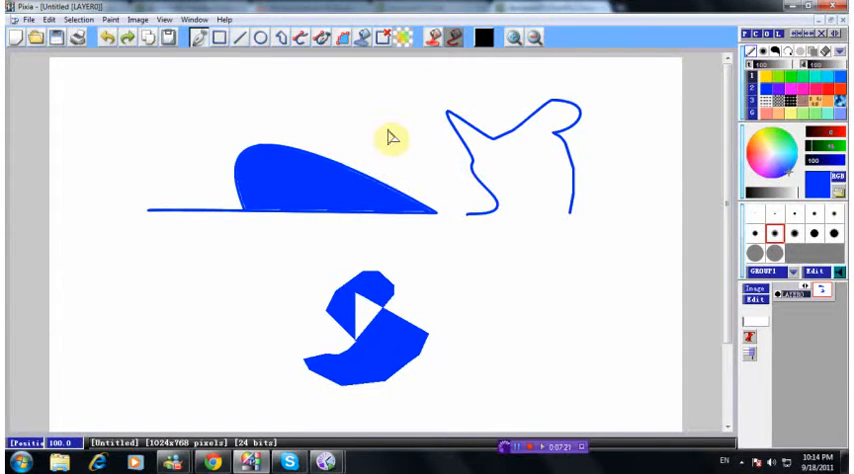
{"action": "left_click", "coordinate": [484, 38]}
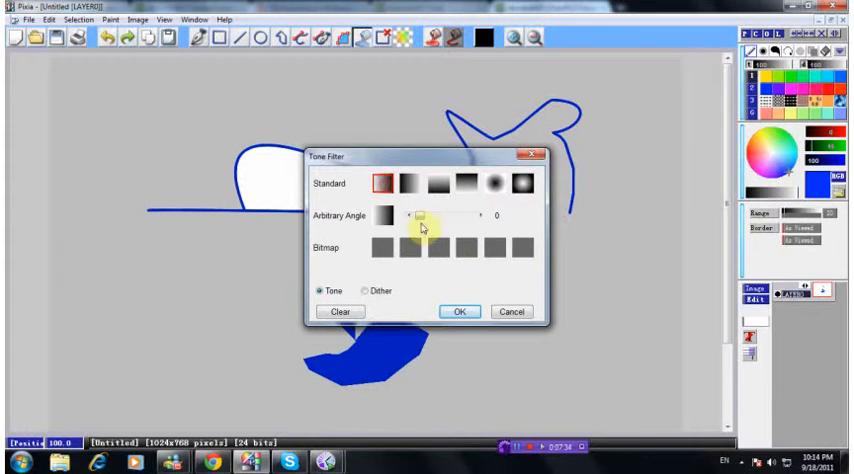
- Apply the Standard-row radial gradient tone to the selected curved shape
{"action": "left_click", "coordinate": [458, 312]}
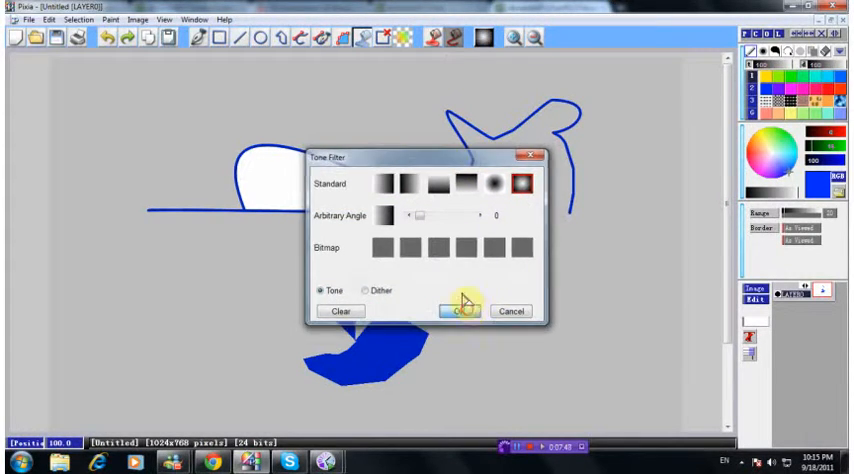
{"action": "left_click", "coordinate": [458, 312]}
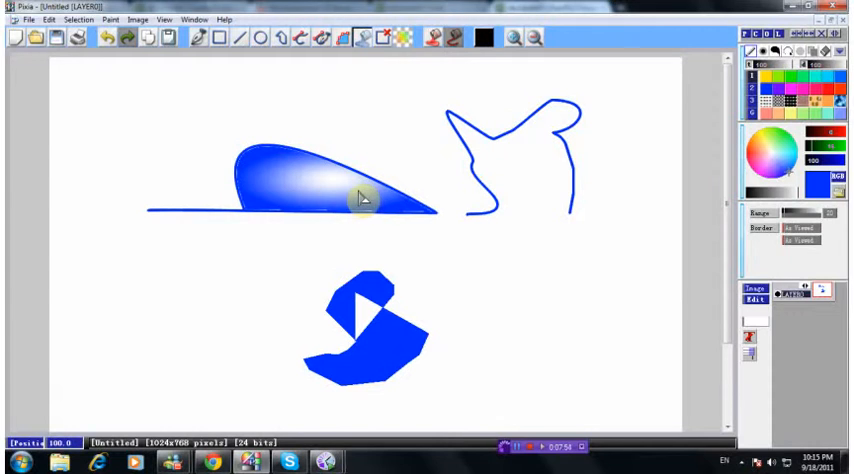
{"action": "mouse_move", "coordinate": [368, 150]}
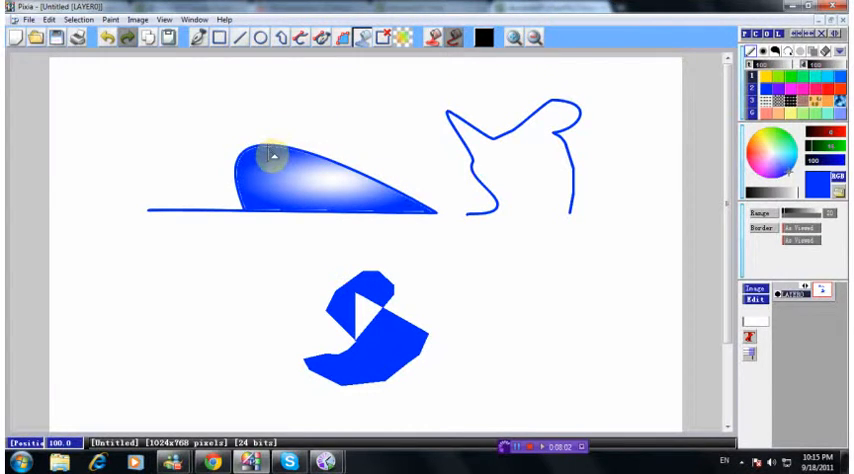
- Mark a tall, narrow elliptical selection to the left of the polygon shape
{"action": "left_click", "coordinate": [224, 38]}
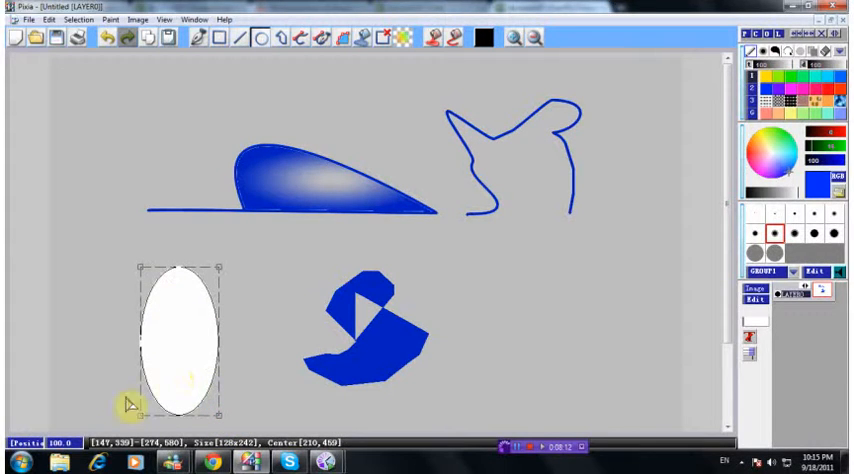
{"action": "mouse_move", "coordinate": [240, 312]}
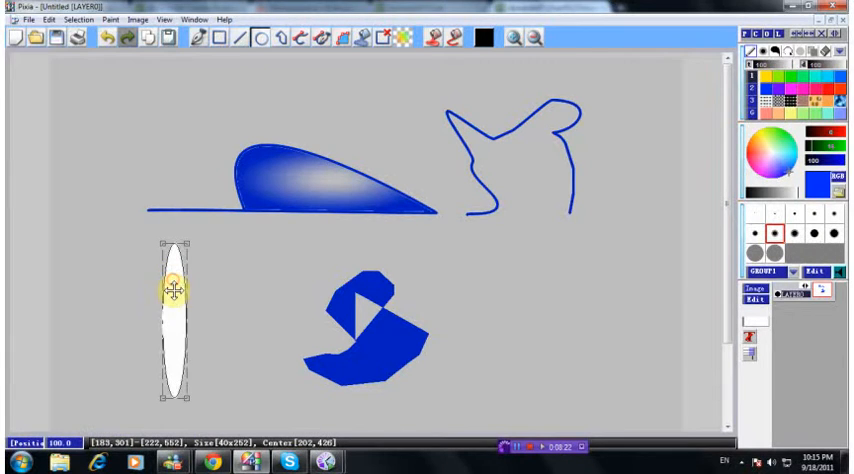
{"action": "mouse_move", "coordinate": [210, 262]}
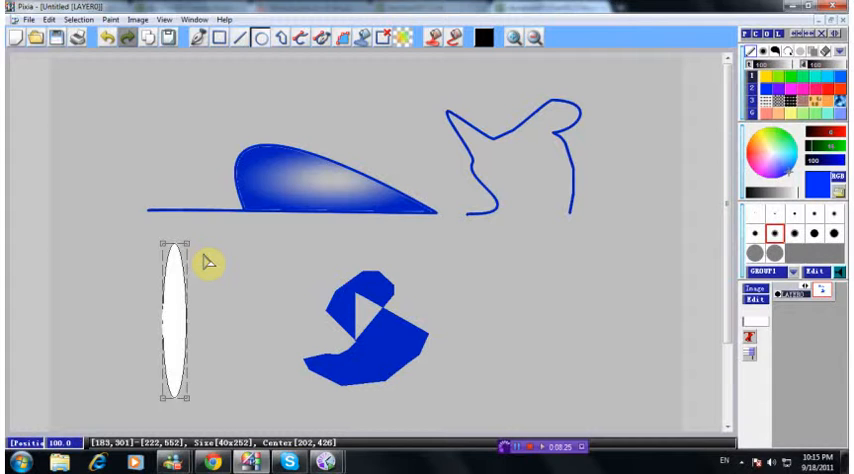
{"action": "mouse_move", "coordinate": [176, 292]}
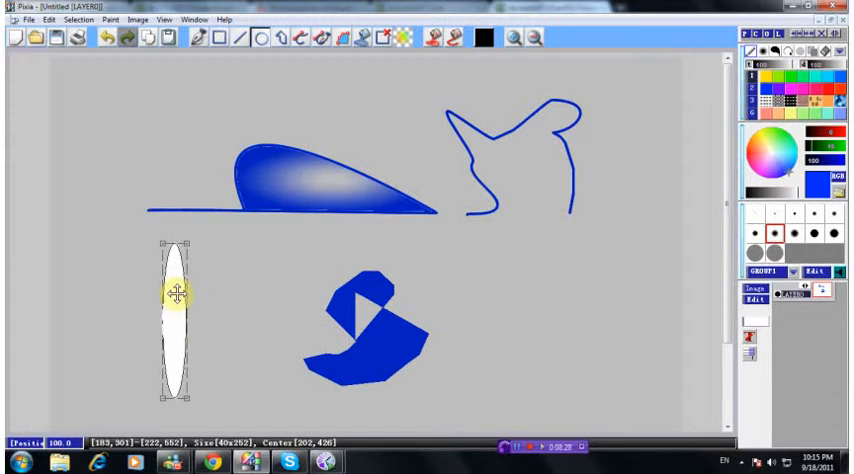
- Bring up the context menu for the elliptical selection, then clear the selection
{"action": "right_click", "coordinate": [176, 290]}
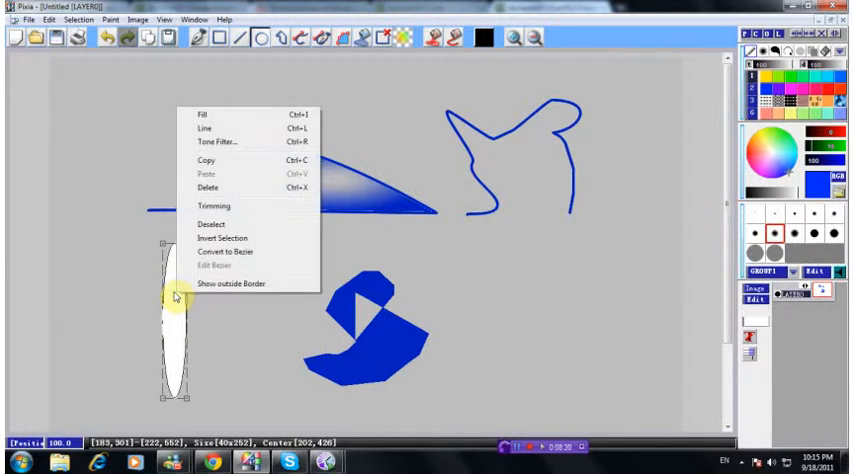
{"action": "mouse_move", "coordinate": [204, 120]}
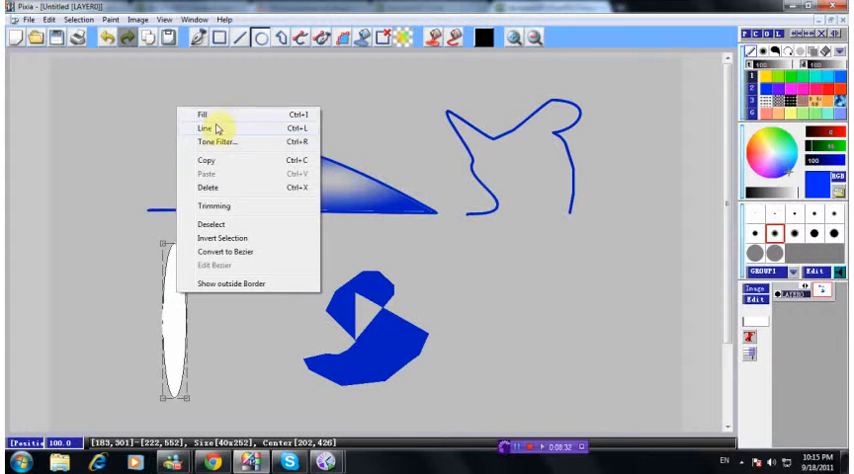
{"action": "mouse_move", "coordinate": [212, 132]}
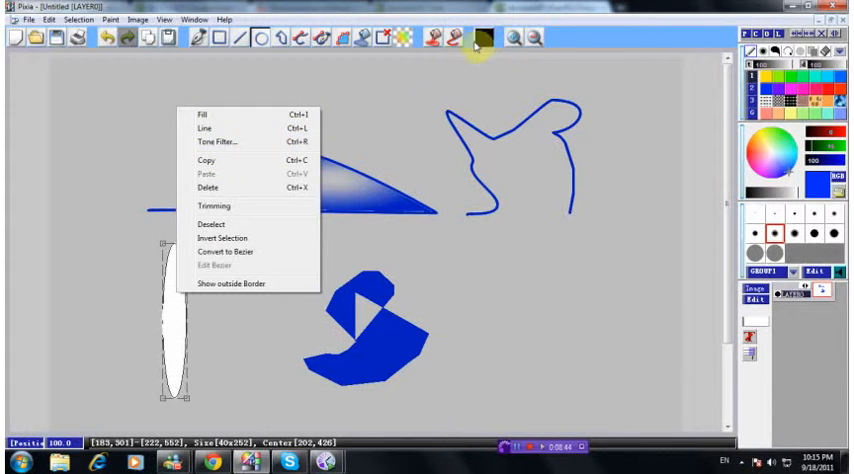
{"action": "mouse_move", "coordinate": [208, 222]}
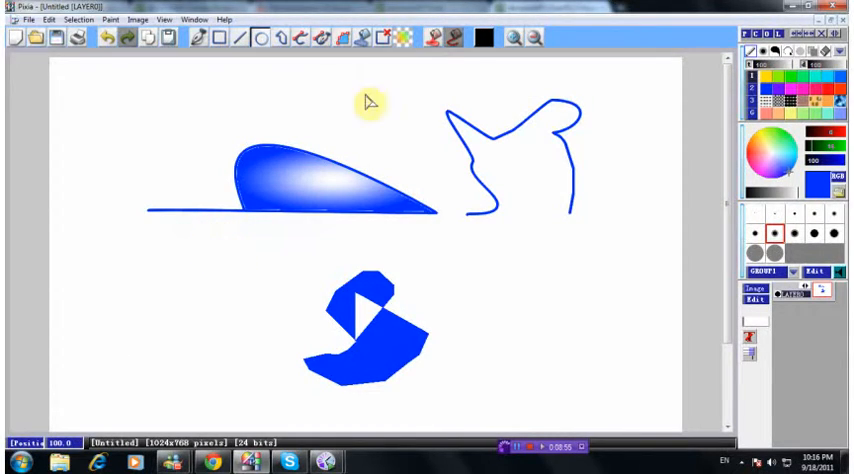
{"action": "mouse_move", "coordinate": [222, 70]}
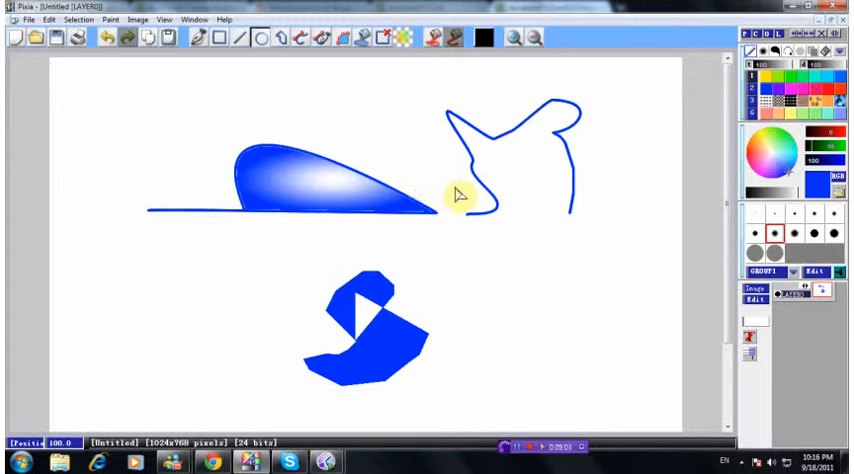
{"action": "mouse_move", "coordinate": [150, 132]}
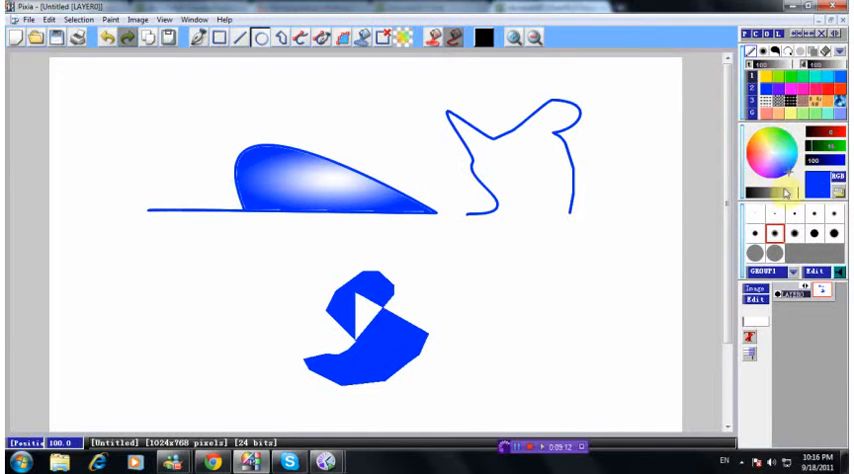
{"action": "mouse_move", "coordinate": [804, 336]}
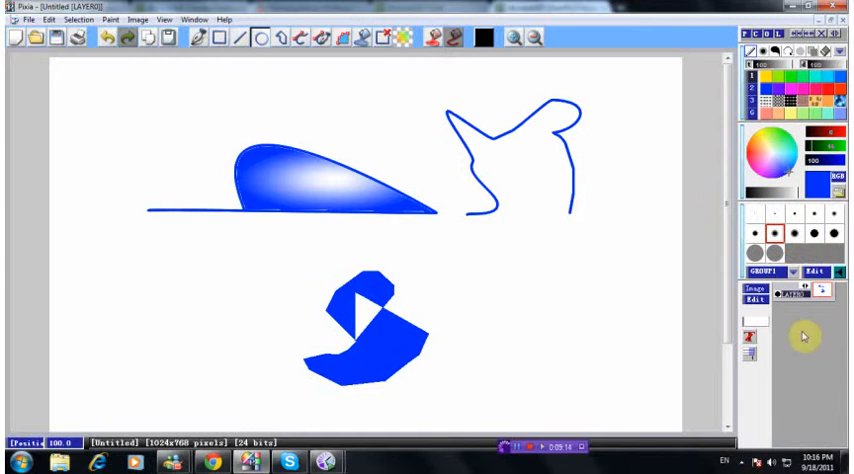